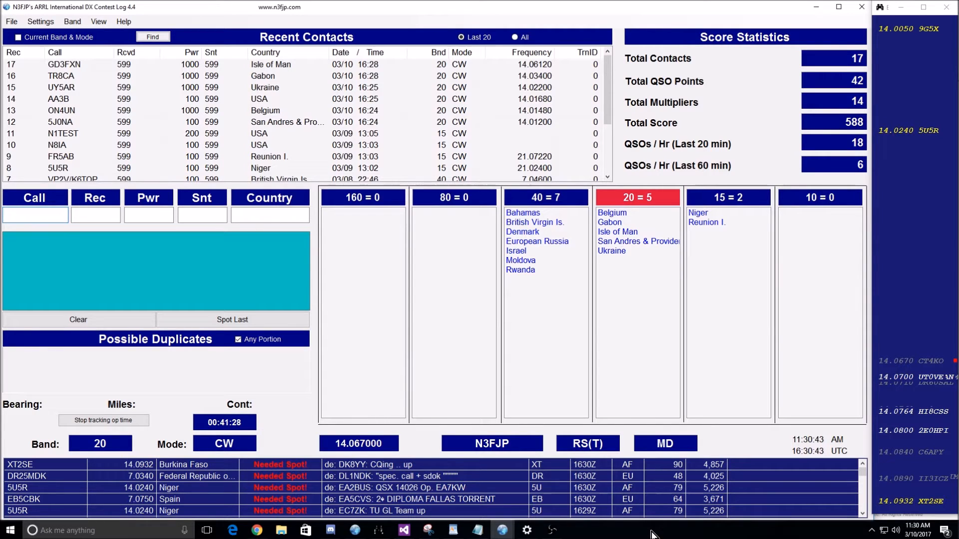
{"action": "mouse_move", "coordinate": [439, 348]}
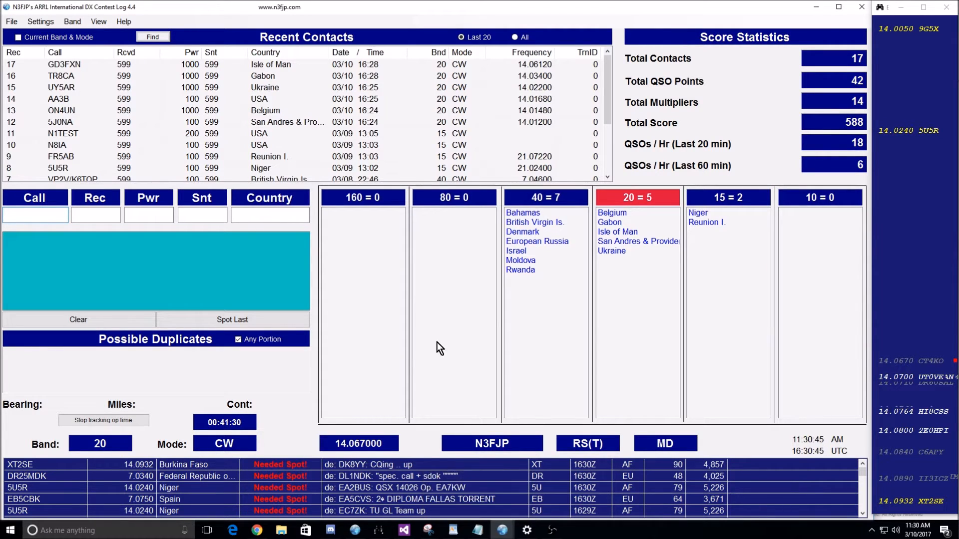
{"action": "mouse_move", "coordinate": [480, 377]}
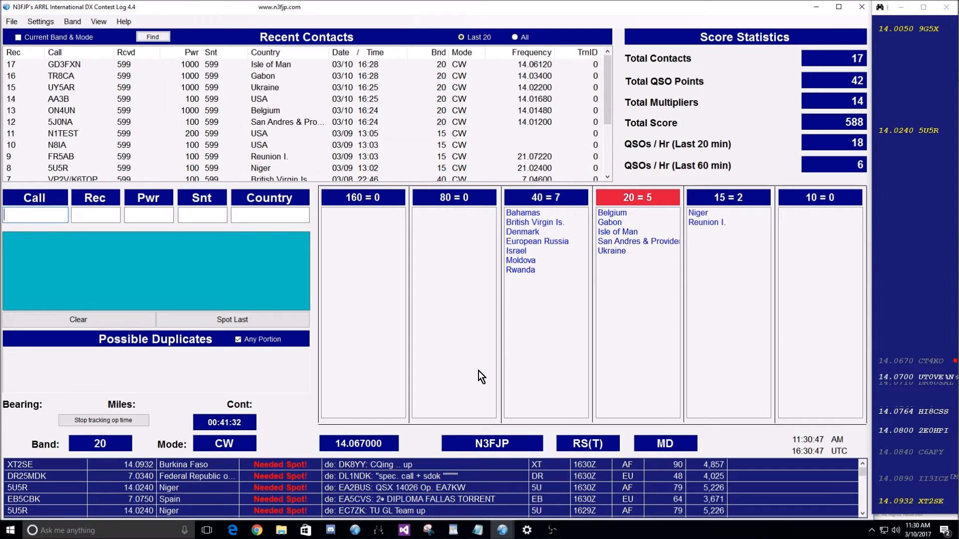
{"action": "mouse_move", "coordinate": [352, 336]}
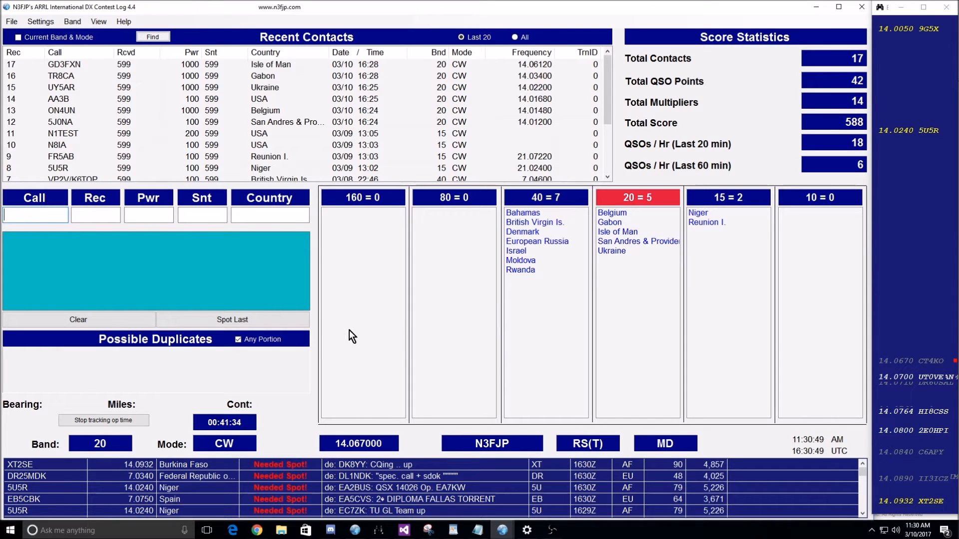
Enter CT4KO as the call for a Portugal contact with 599 reports and 1000 W
{"action": "type", "text": "CT4KO"}
{"action": "left_click", "coordinate": [148, 215]}
{"action": "type", "text": "1000"}
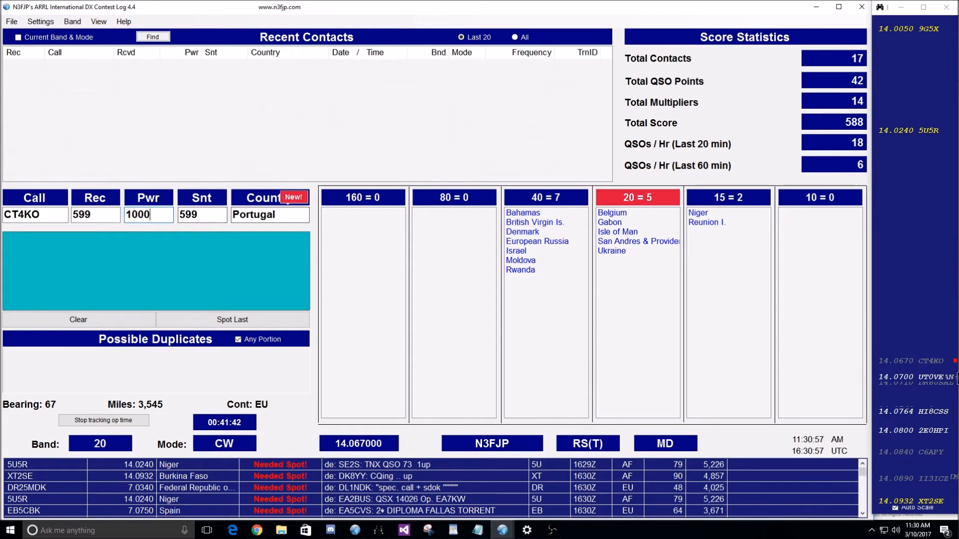
{"action": "mouse_move", "coordinate": [893, 335]}
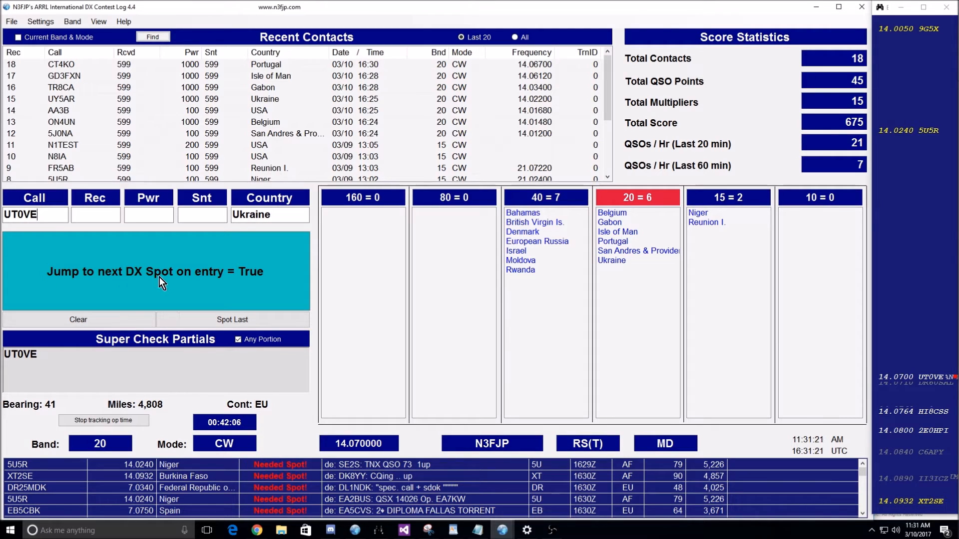
{"action": "mouse_move", "coordinate": [238, 273]}
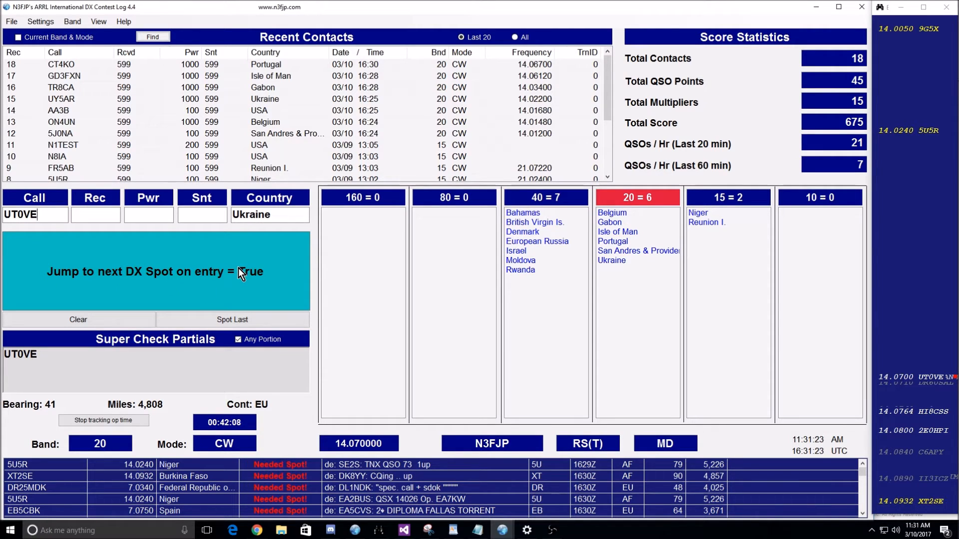
{"action": "mouse_move", "coordinate": [275, 274]}
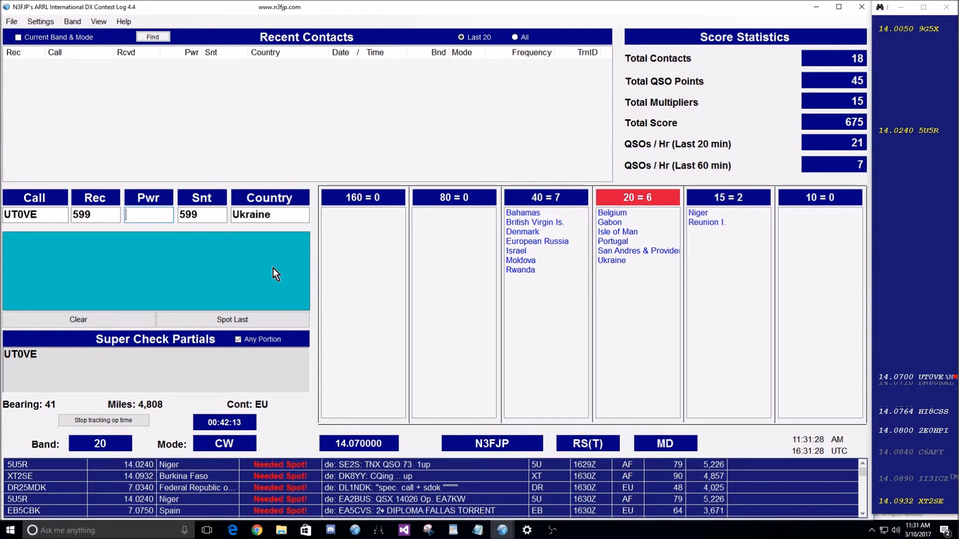
{"action": "type", "text": "1000"}
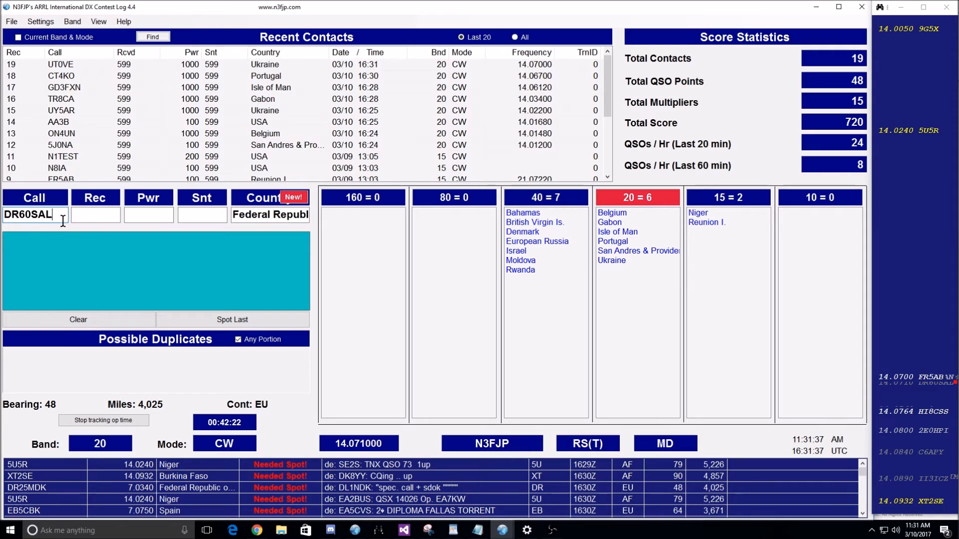
Log DR60SAL with default 599 reports and entered power, reaching 20 contacts and score 816
{"action": "left_click", "coordinate": [233, 320]}
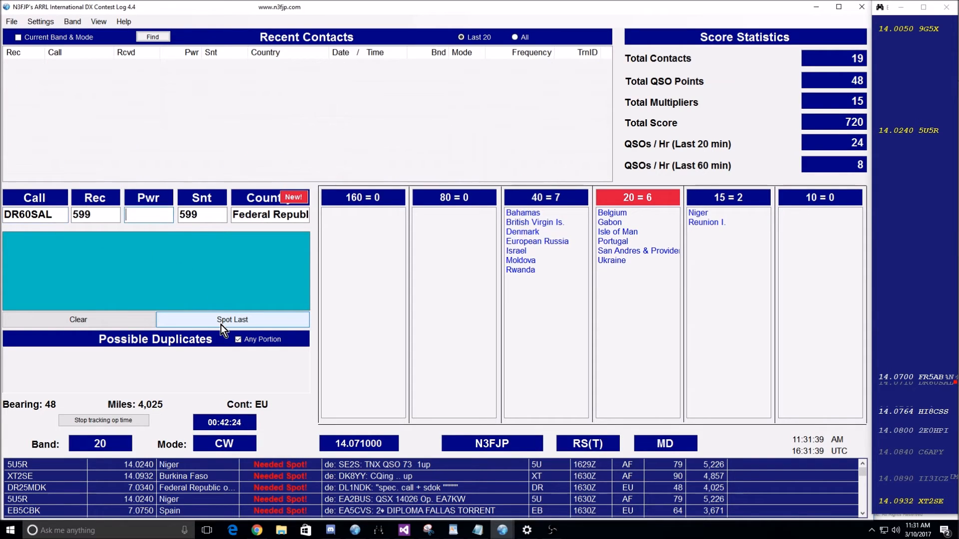
{"action": "type", "text": "10"}
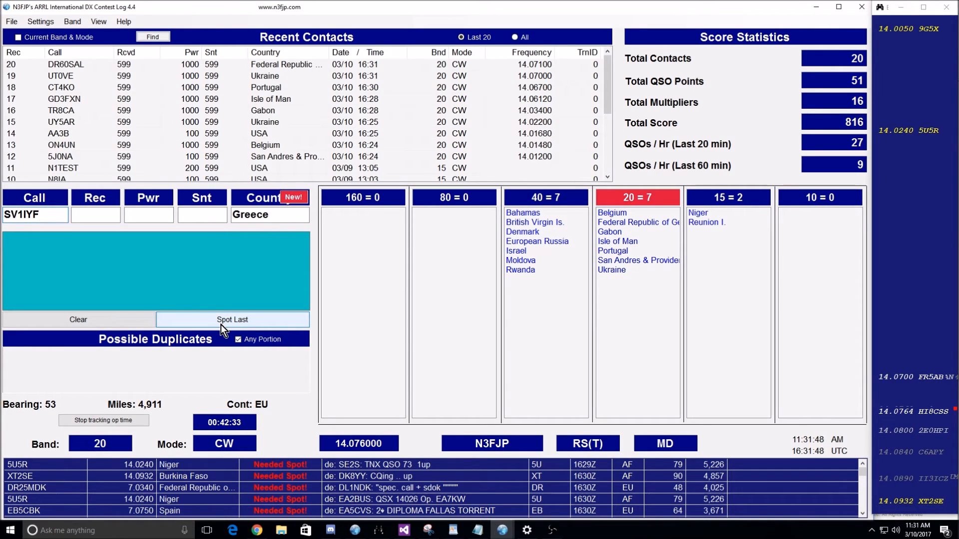
{"action": "left_click", "coordinate": [232, 320]}
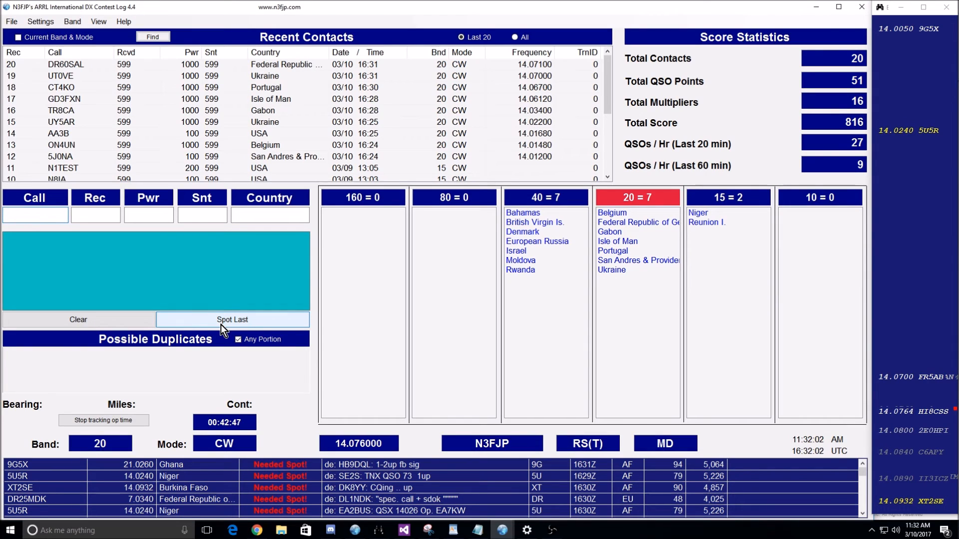
{"action": "type", "text": "HI8CSS"}
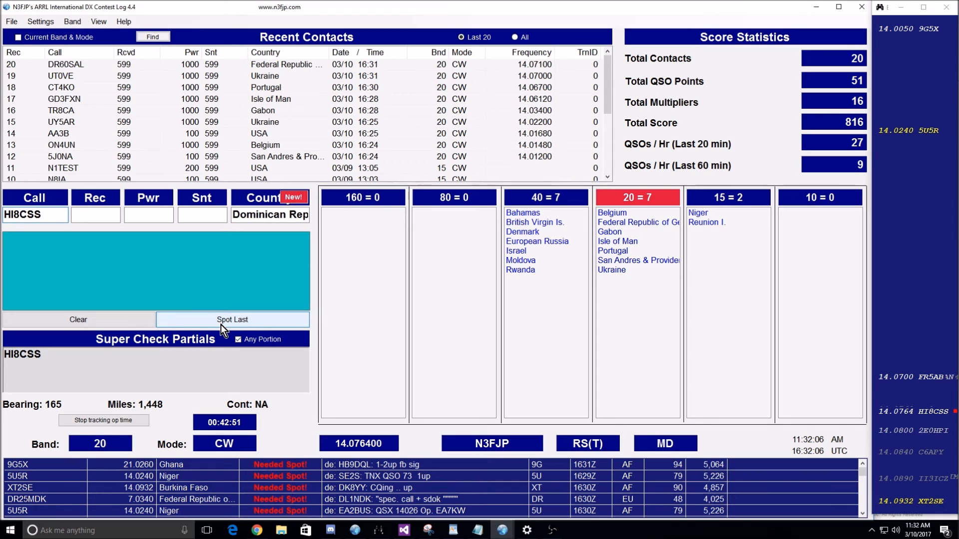
{"action": "type", "text": "2E0HPI"}
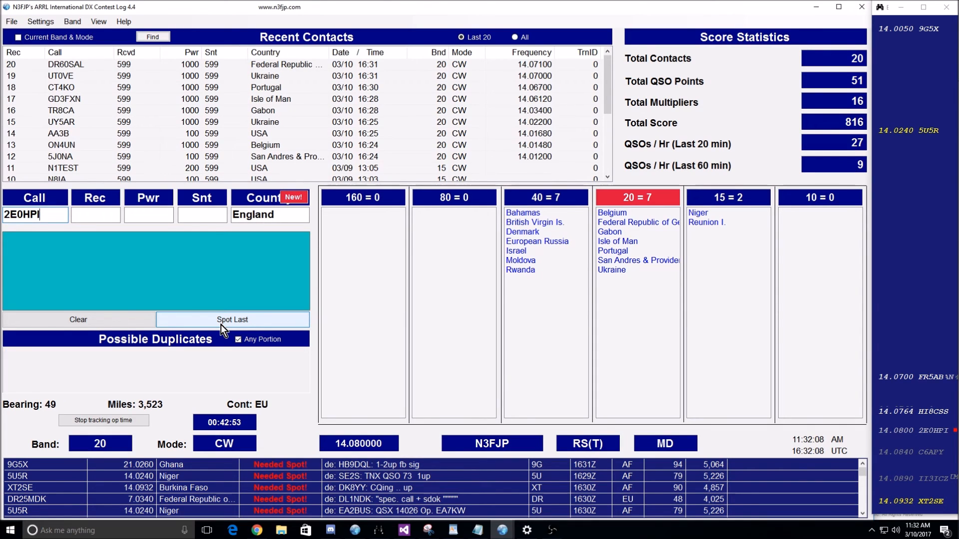